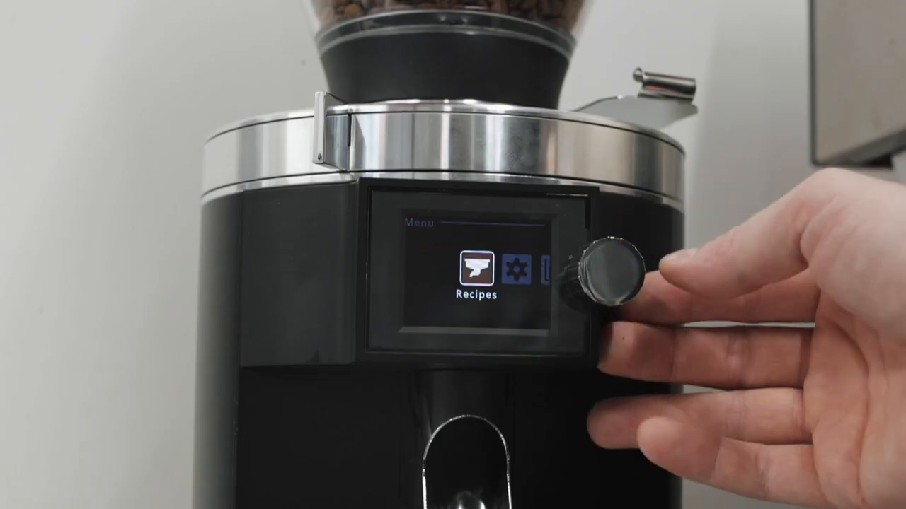
{"action": "left_click", "coordinate": [612, 276]}
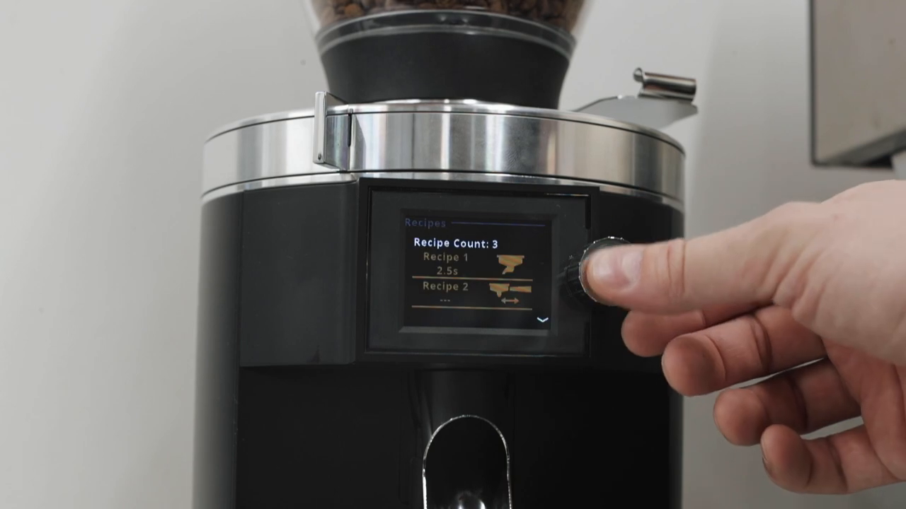